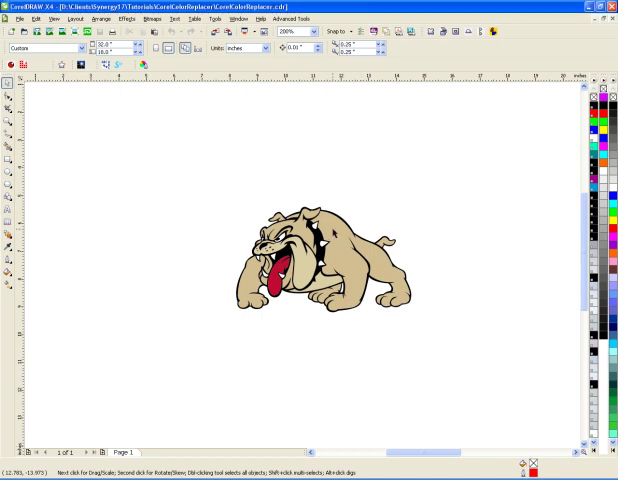
Select the 26-object bulldog group and shift it left via the Edit menu.
{"action": "left_click", "coordinate": [325, 275]}
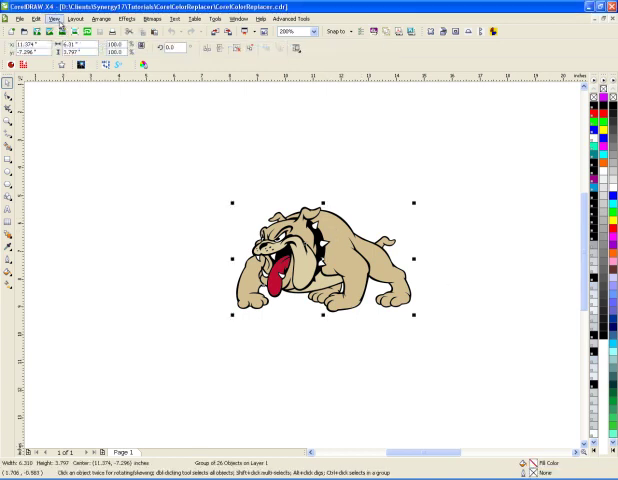
{"action": "left_click", "coordinate": [54, 18]}
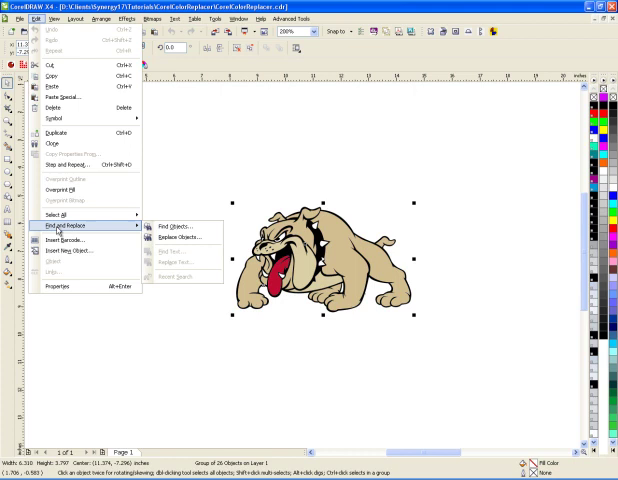
{"action": "left_click", "coordinate": [187, 182]}
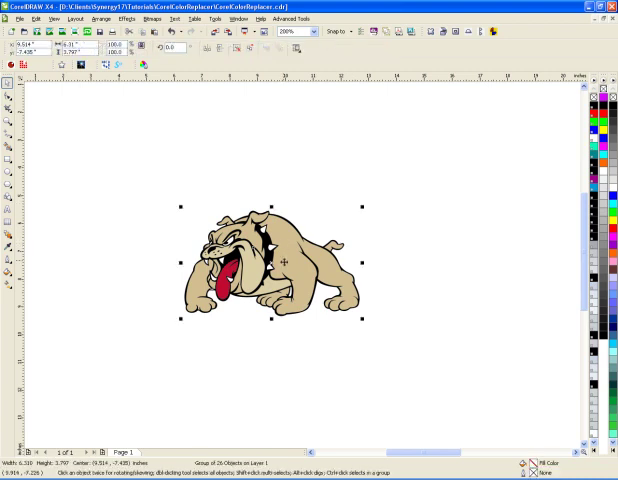
Drag the bulldog group further left to free space on the page.
{"action": "left_click", "coordinate": [288, 261]}
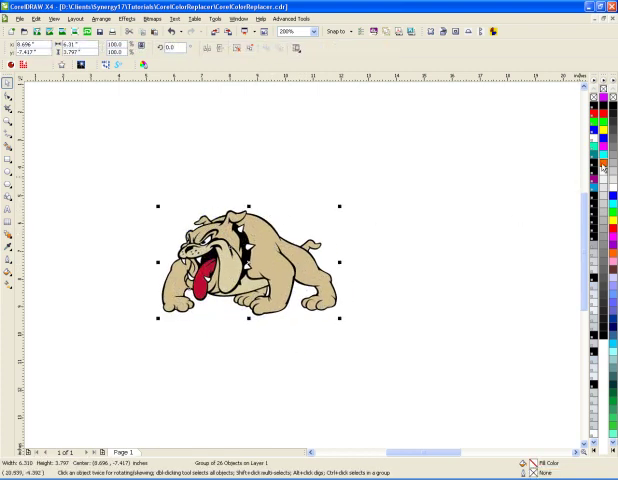
{"action": "left_click", "coordinate": [604, 163]}
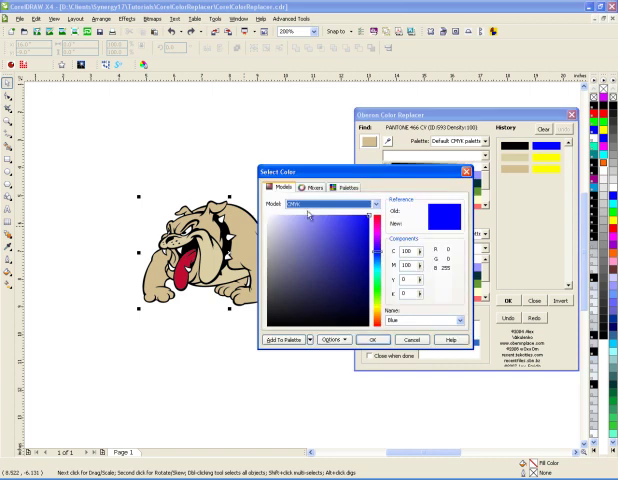
Pick yellow in the CMYK colour field as the tan replacement and confirm.
{"action": "left_click", "coordinate": [320, 205]}
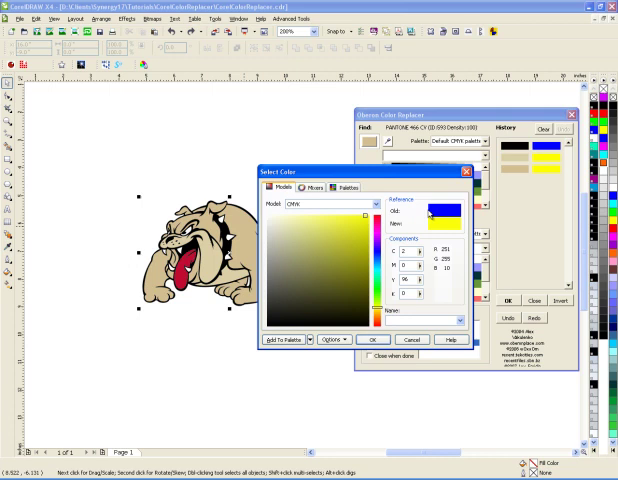
{"action": "left_click", "coordinate": [381, 340]}
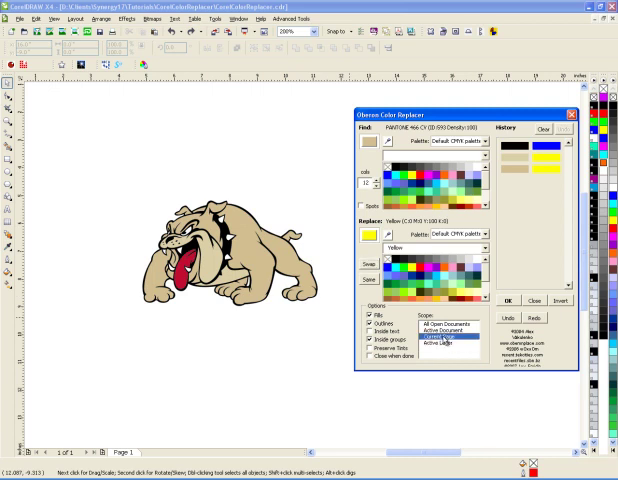
Set the Scope list to Current Page, keeping Fills, Outlines and Inside groups.
{"action": "left_click", "coordinate": [450, 336]}
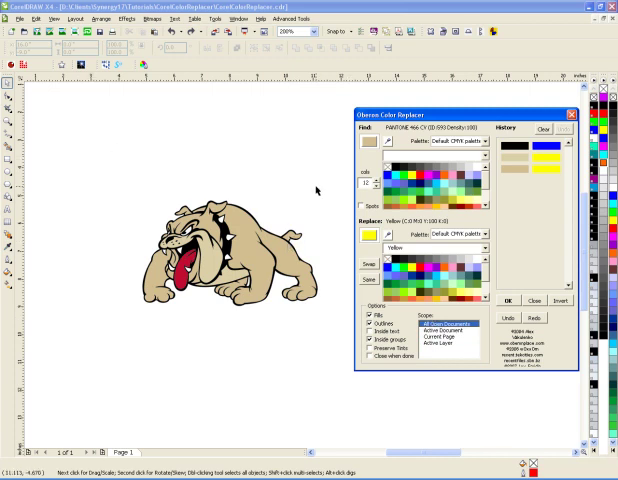
{"action": "left_click", "coordinate": [445, 344]}
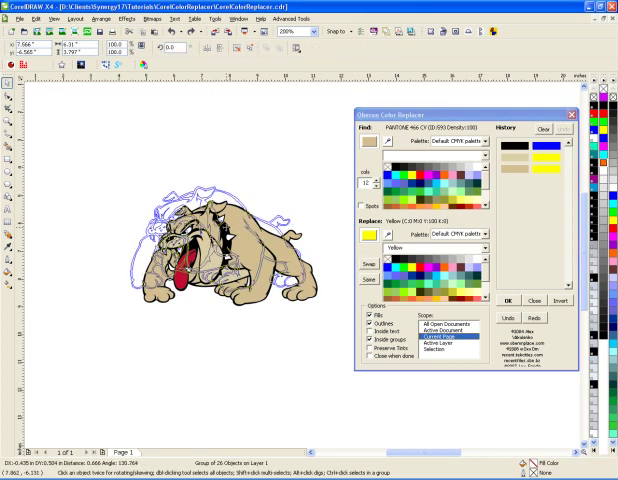
Select the bulldog group so its tan body recolours to yellow.
{"action": "left_click", "coordinate": [509, 300]}
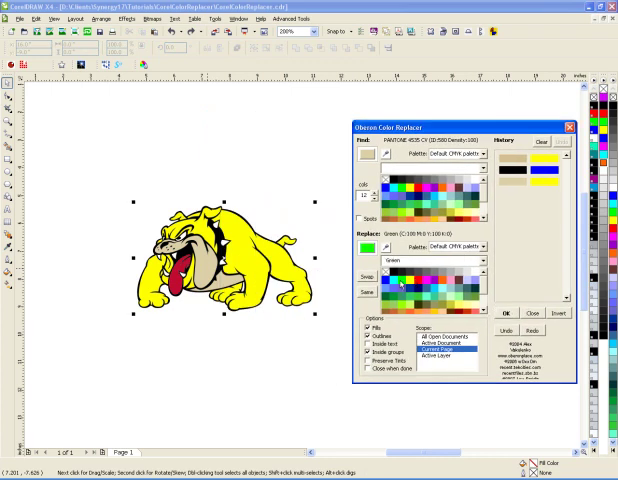
Apply the replacement turning the pale tan chest and chin green.
{"action": "left_click", "coordinate": [506, 313]}
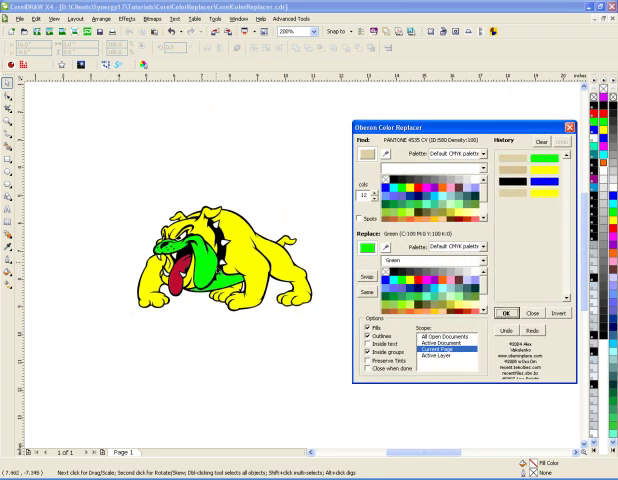